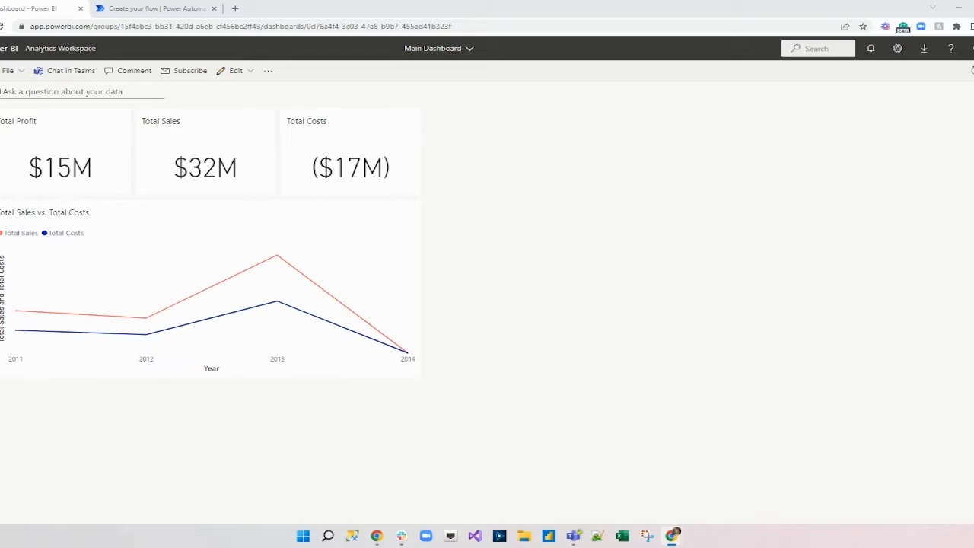
mouse_move(871, 47)
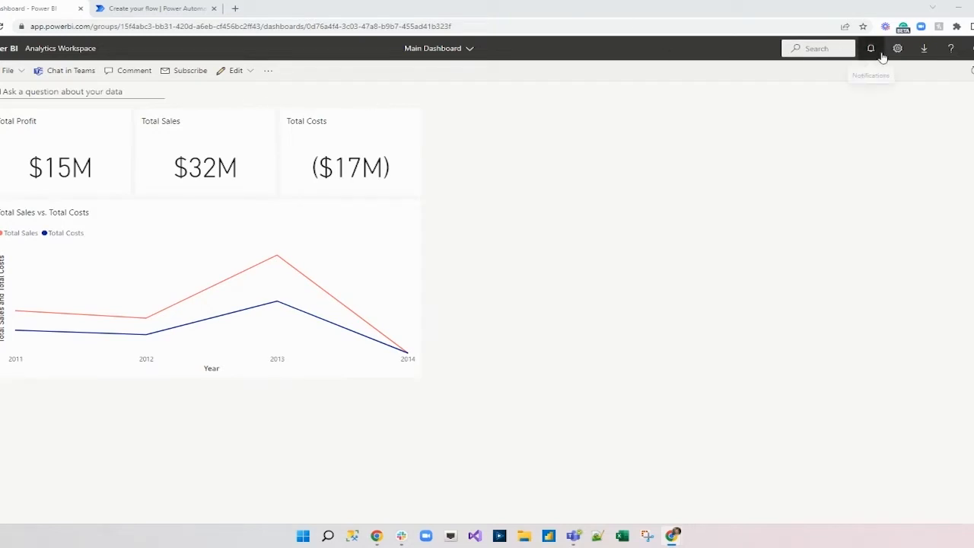
mouse_move(901, 171)
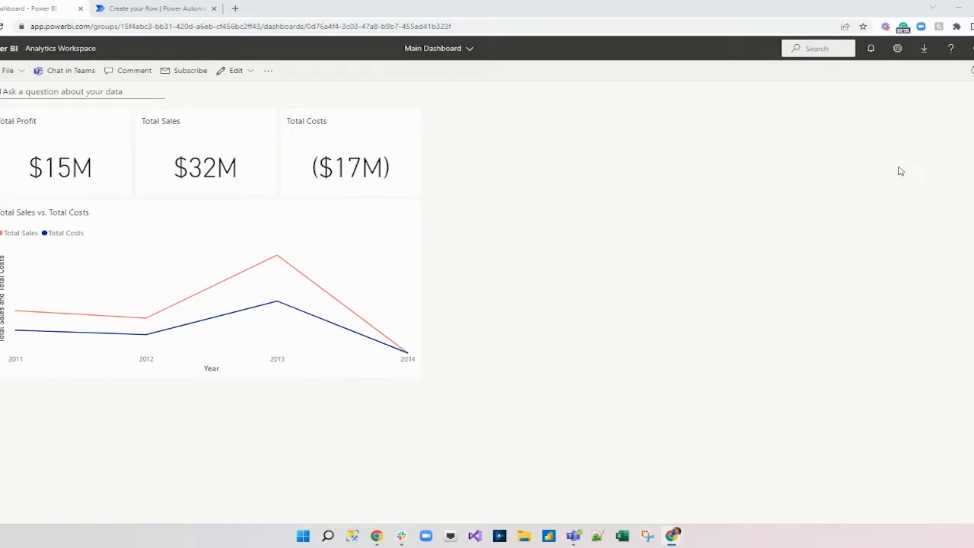
mouse_move(664, 176)
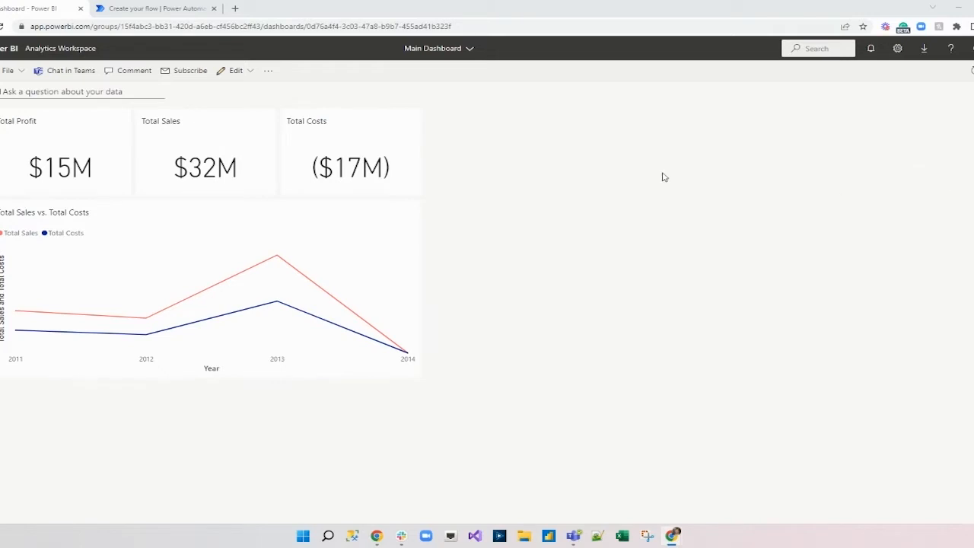
mouse_move(457, 192)
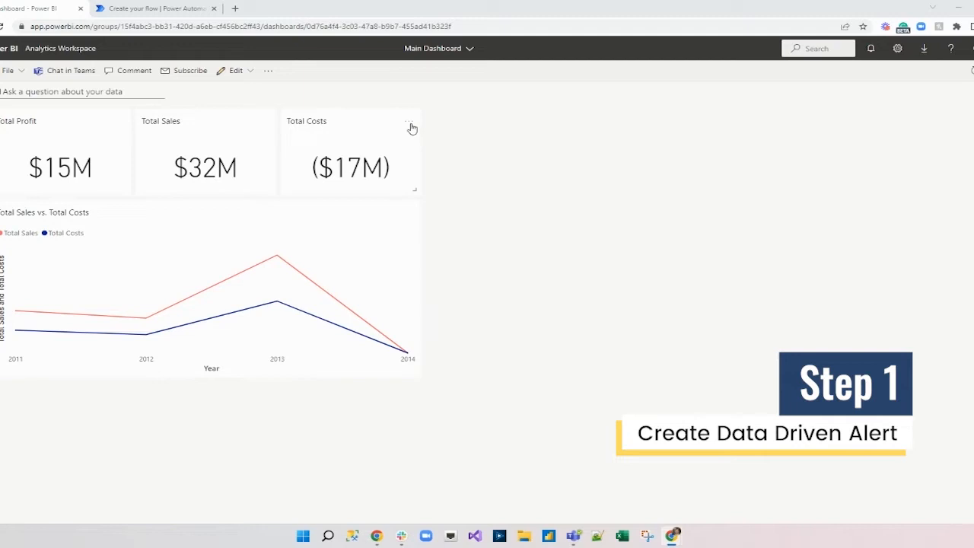
- Start a new alert rule from the Total Costs tile's Manage alerts pane
left_click(411, 127)
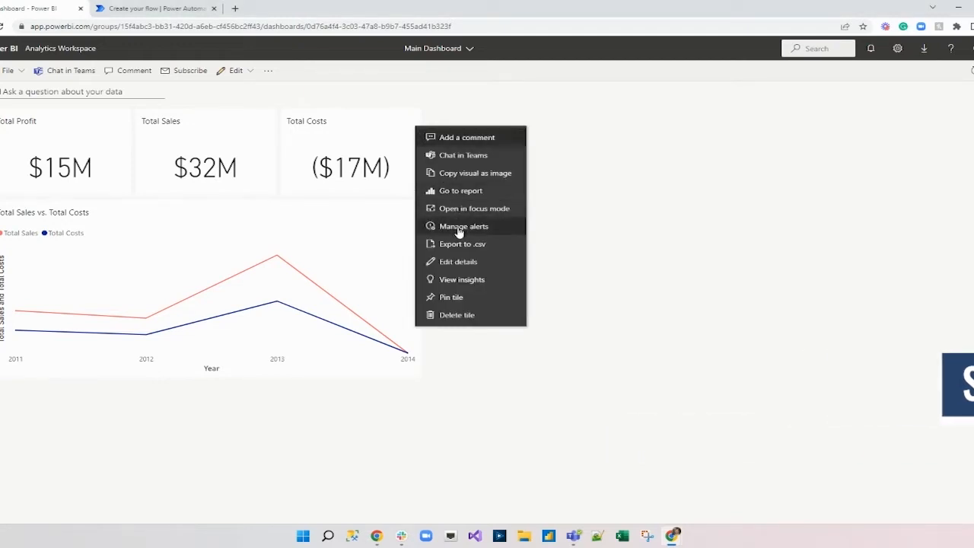
left_click(462, 225)
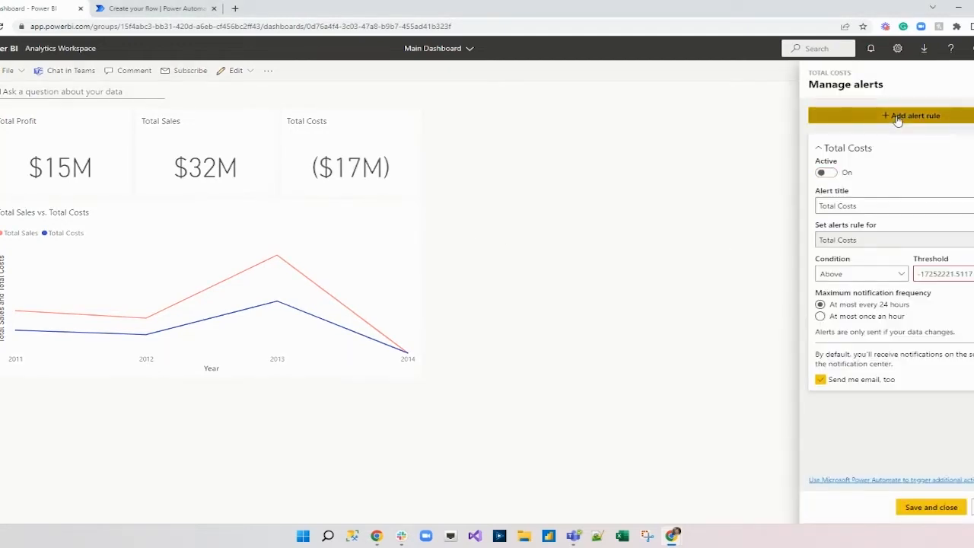
left_click(825, 172)
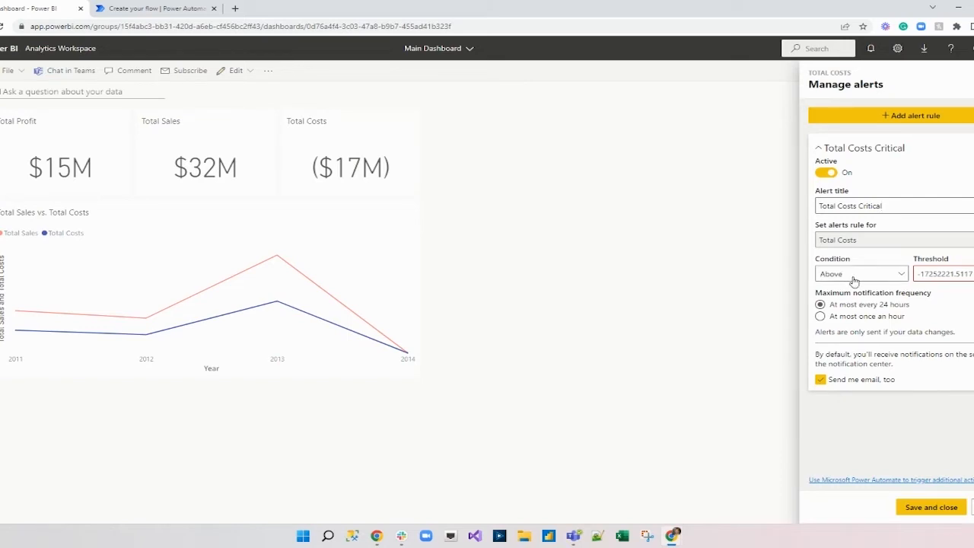
- Set the Total Costs Critical alert to fire below -20000000 without email, and save it
left_click(860, 274)
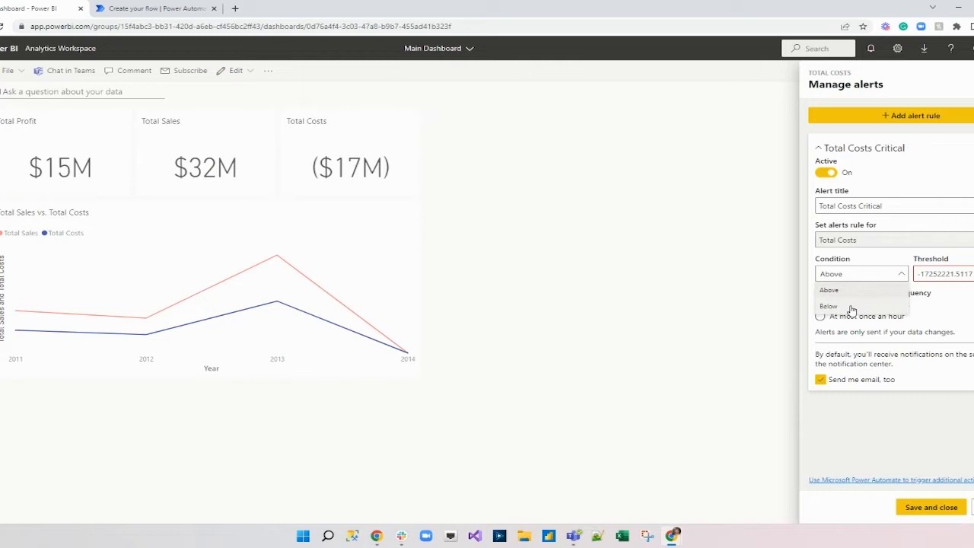
mouse_move(854, 312)
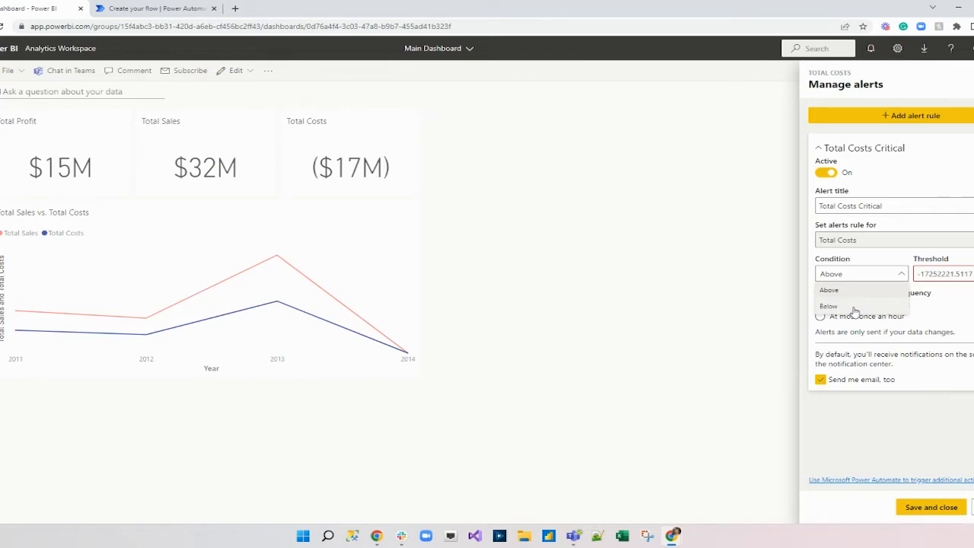
left_click(828, 306)
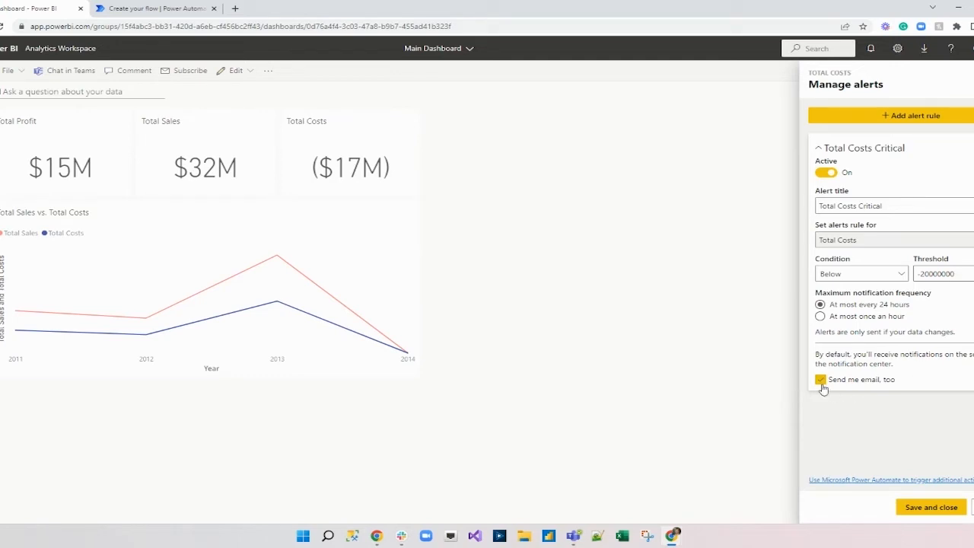
left_click(821, 379)
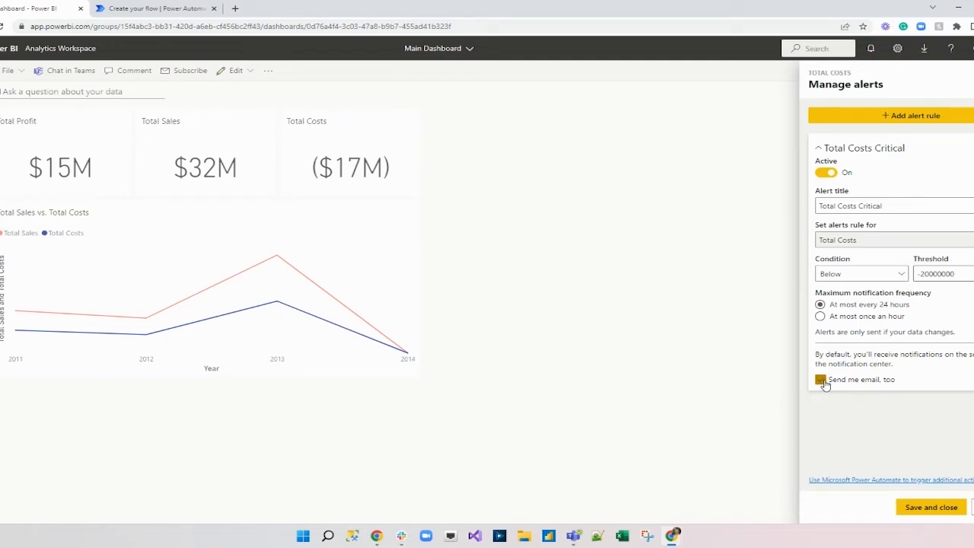
left_click(822, 380)
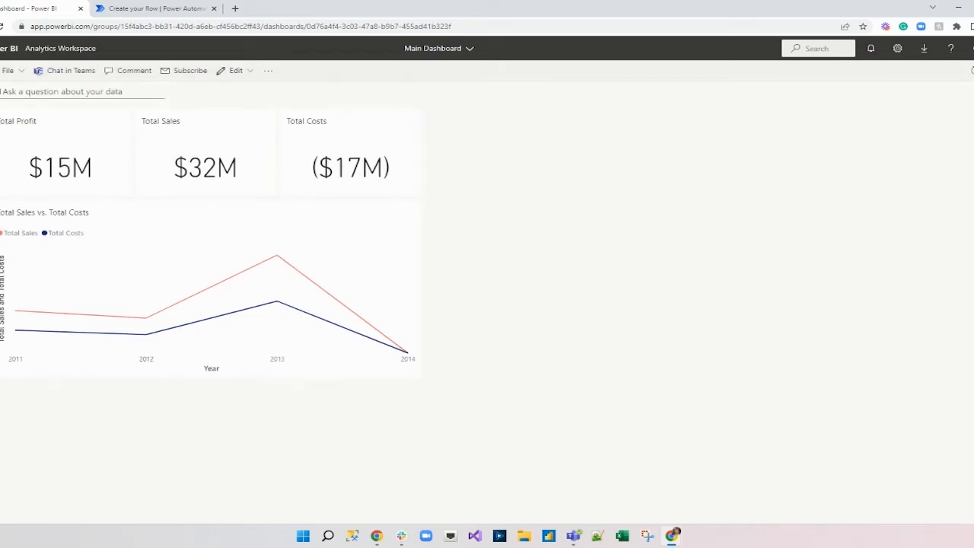
left_click(411, 221)
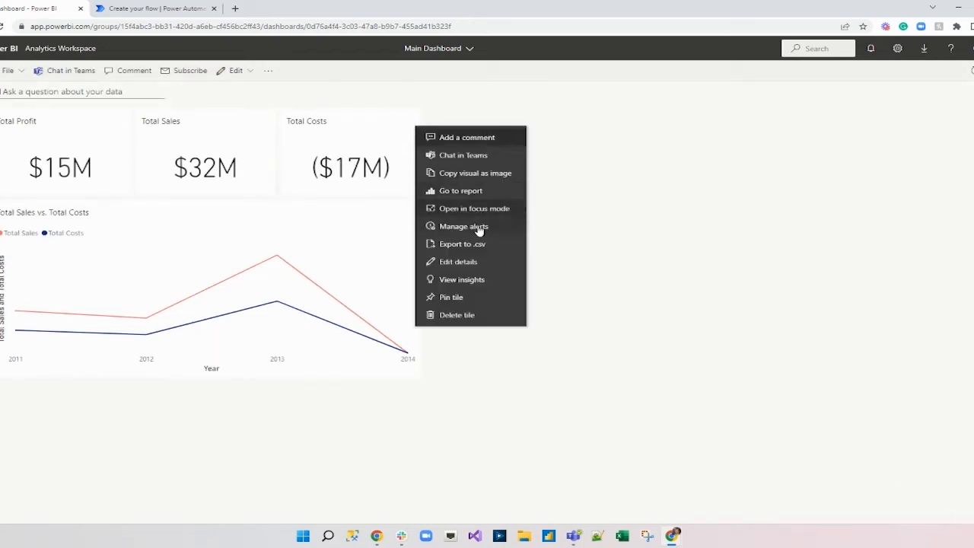
left_click(463, 225)
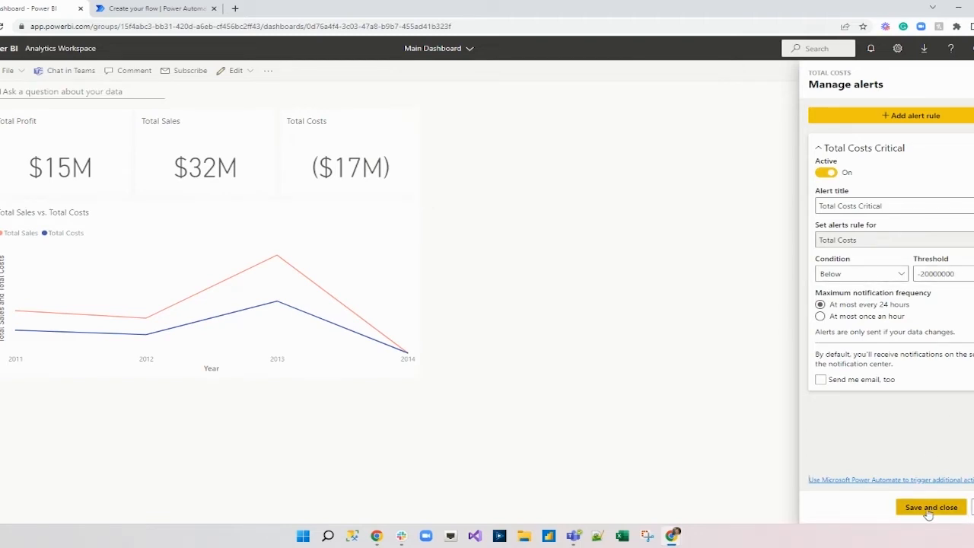
left_click(930, 507)
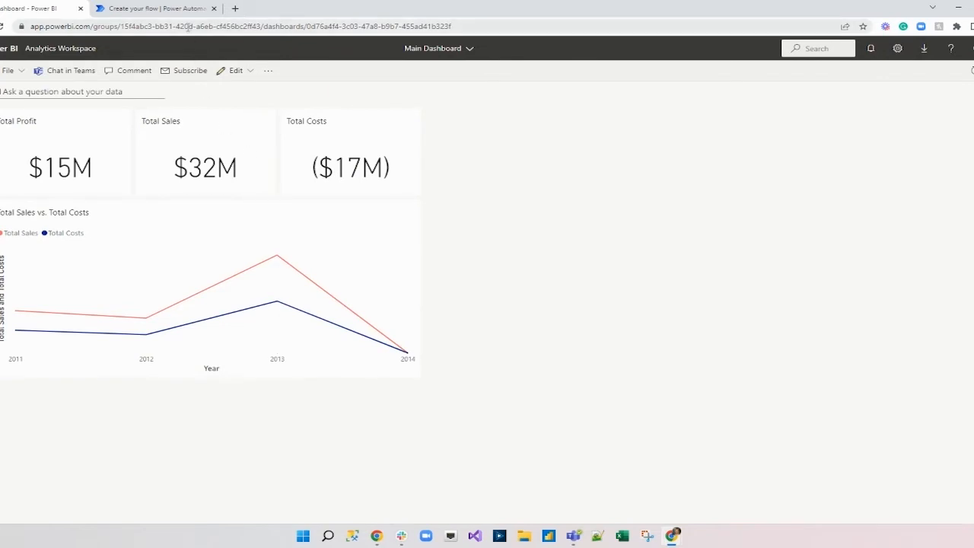
- In Power Automate, start building an automated cloud flow from blank
left_click(155, 9)
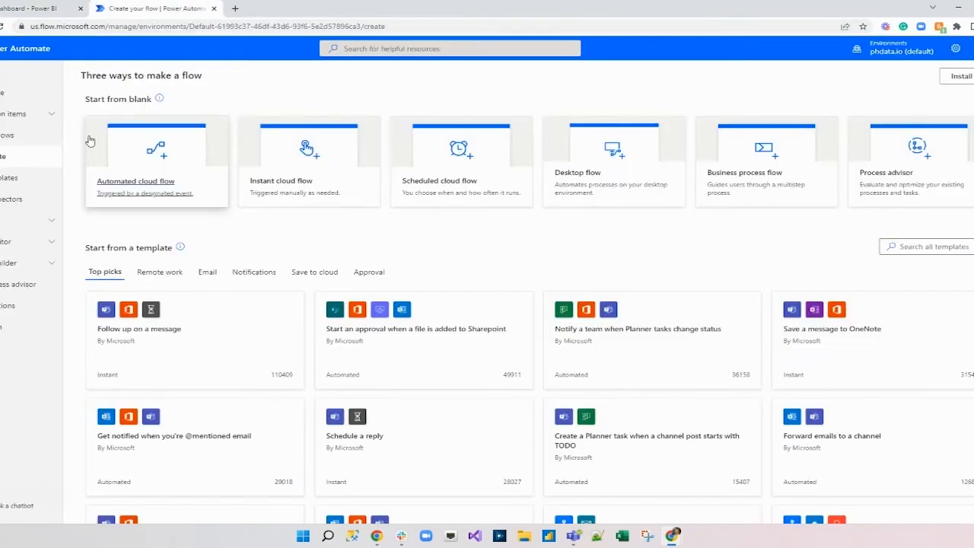
mouse_move(414, 137)
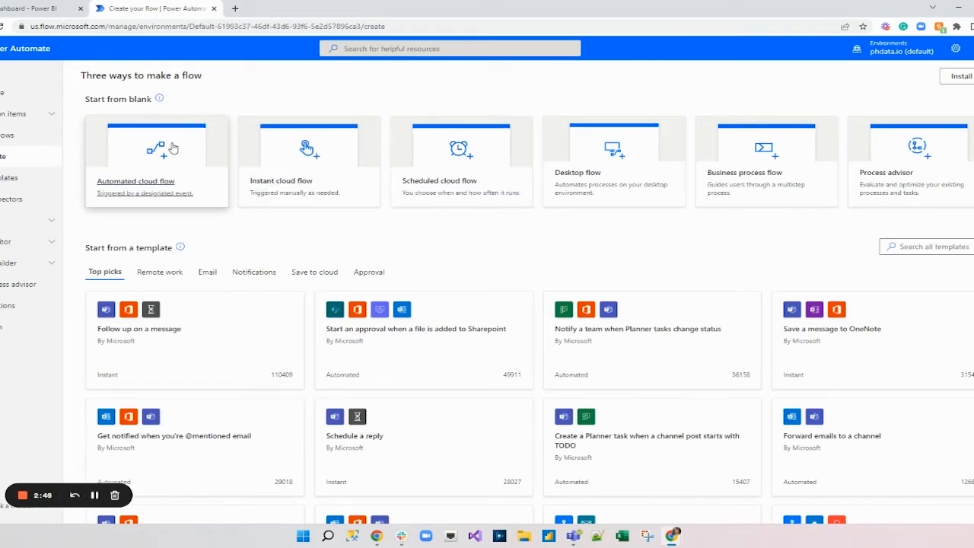
left_click(155, 160)
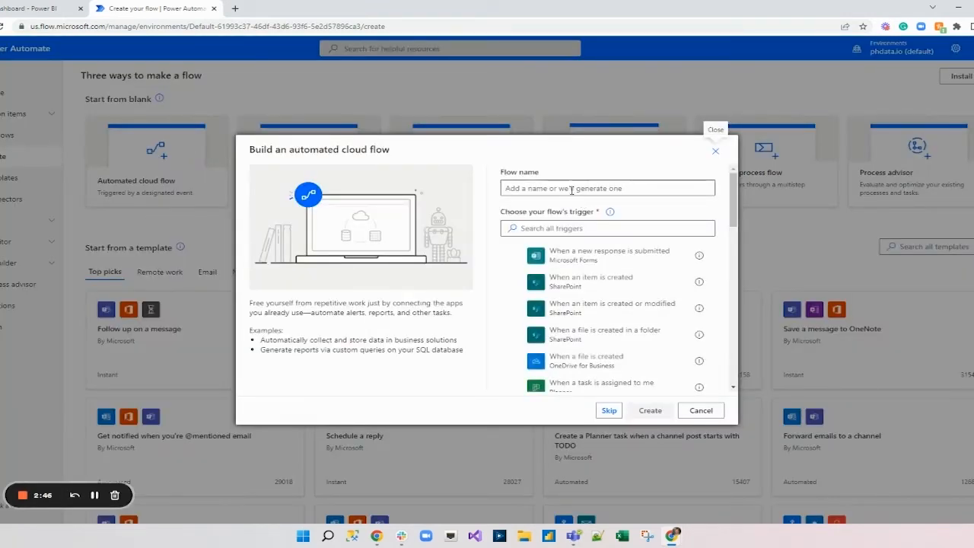
- Name the new flow 'Total Costs Critical'
left_click(606, 189)
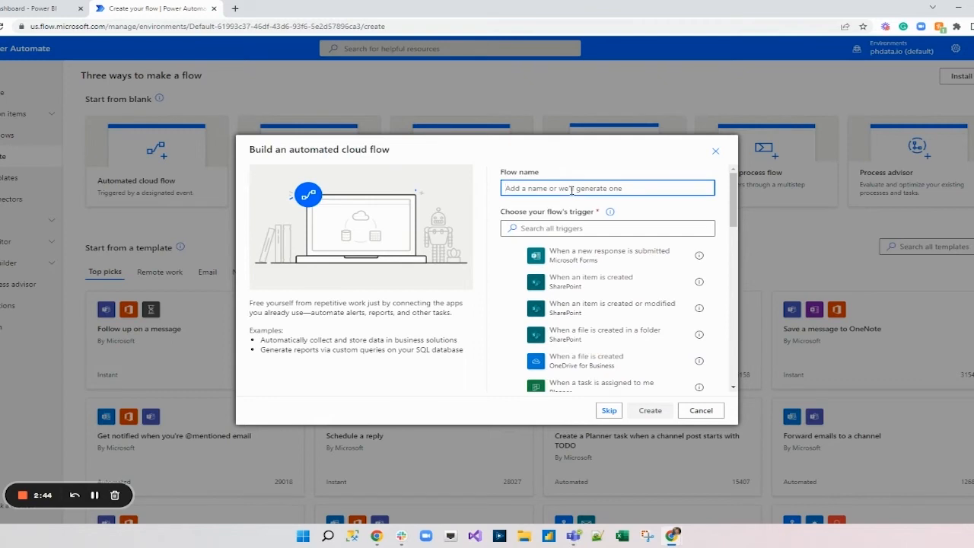
type("Total Cr")
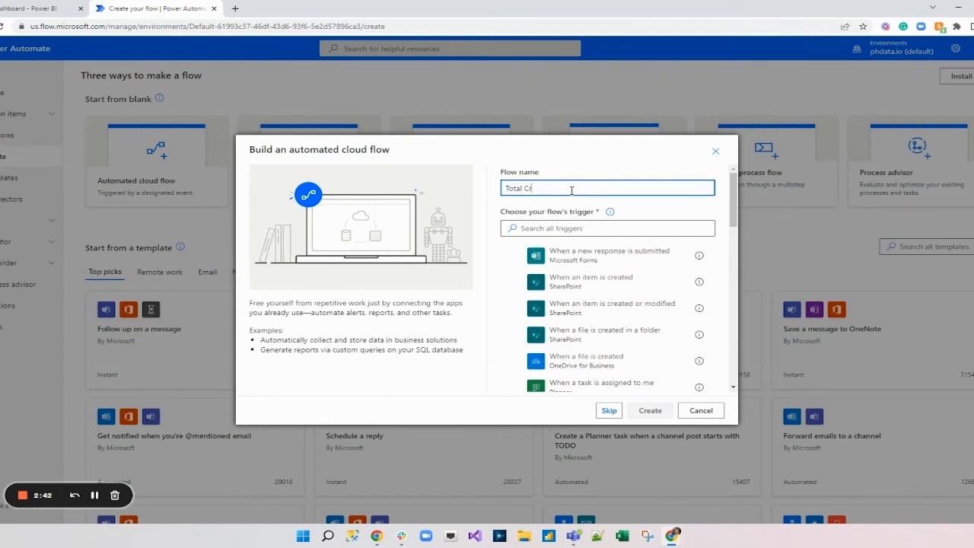
type("osts")
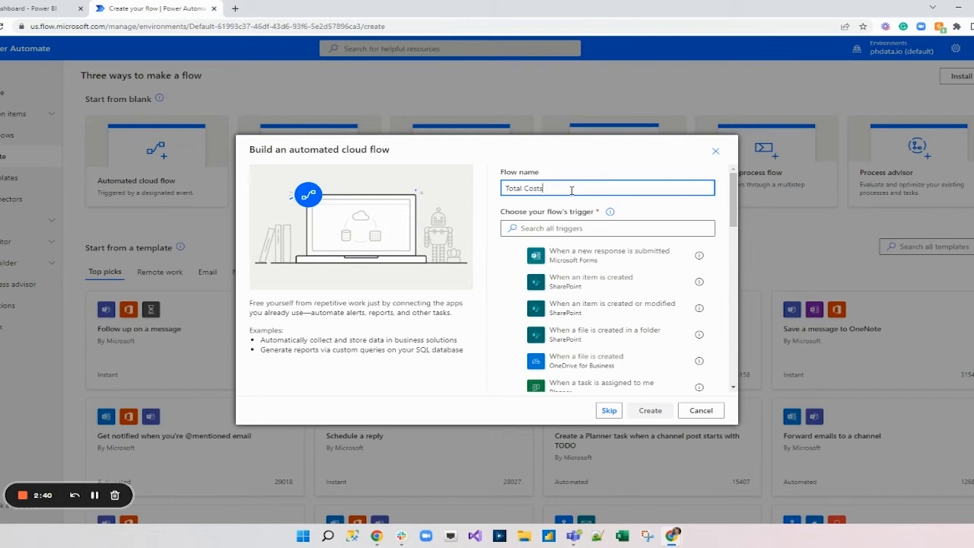
type("Critical")
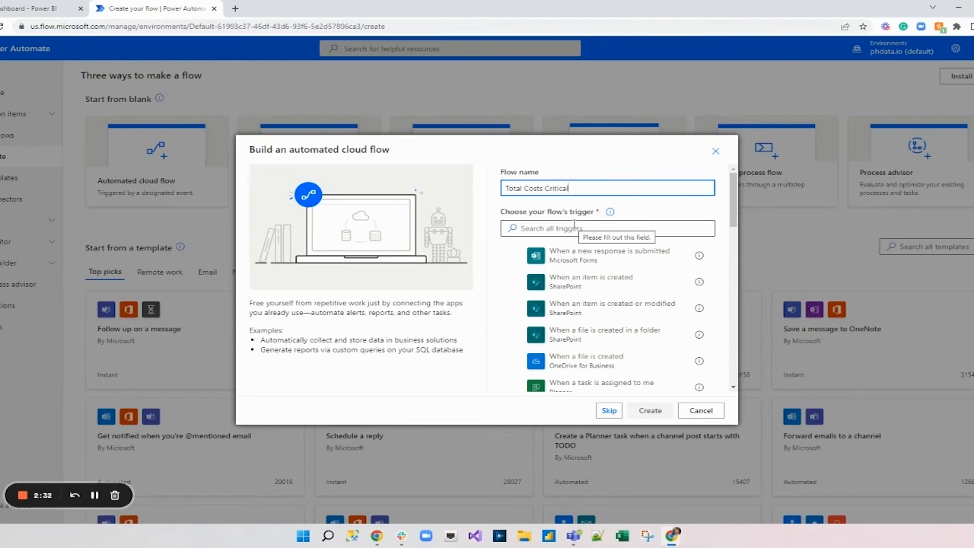
- Create the flow with the Power BI 'When a data driven alert is triggered' trigger
left_click(606, 229)
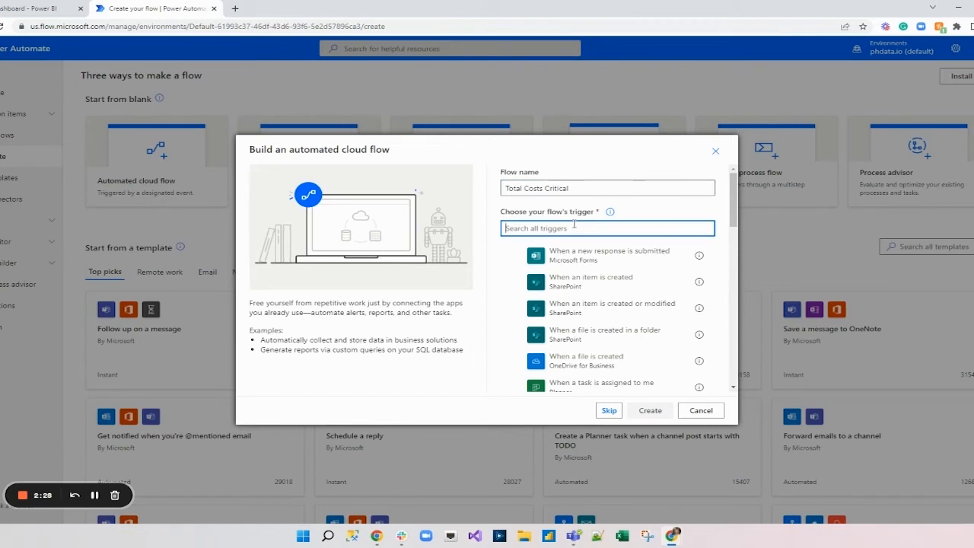
type("data di")
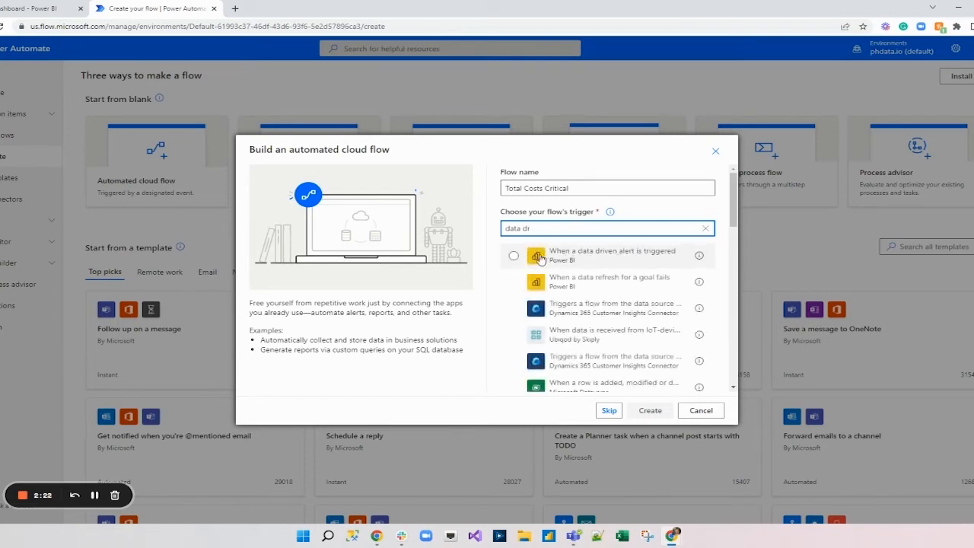
left_click(515, 256)
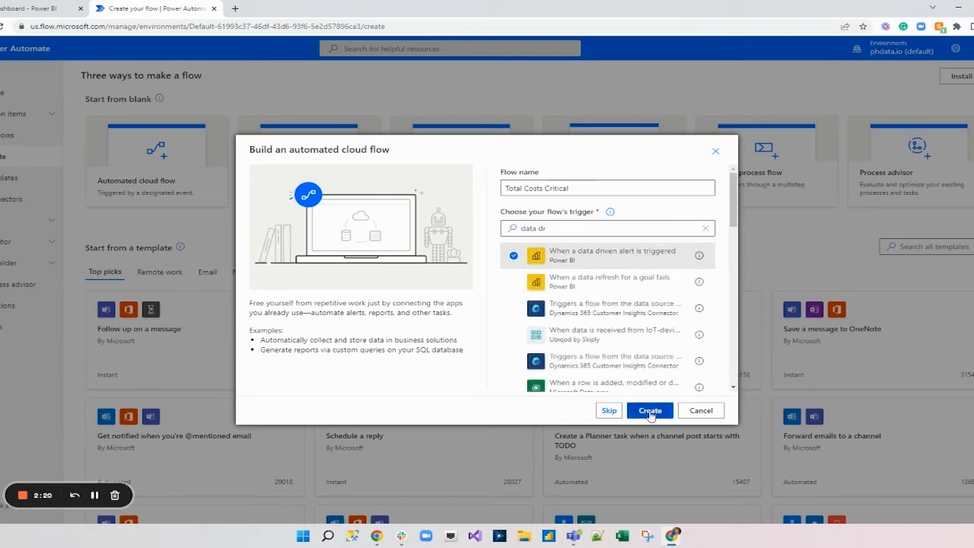
left_click(649, 411)
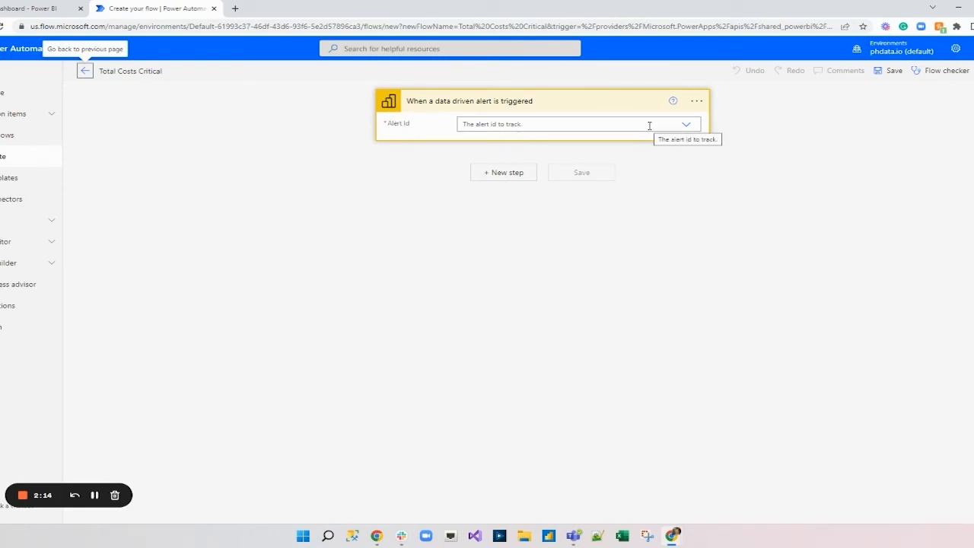
mouse_move(668, 116)
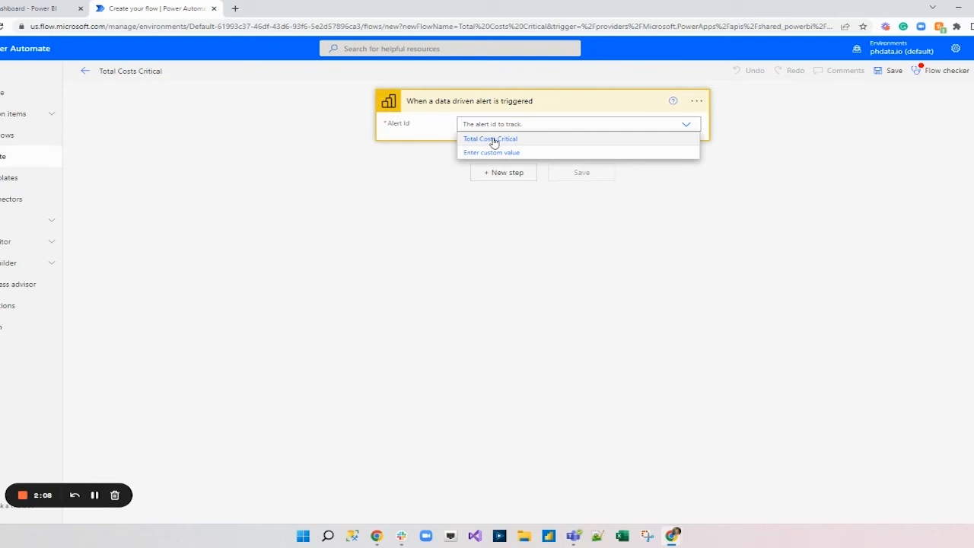
- Set the trigger's Alert Id to the Total Costs Critical alert
left_click(490, 138)
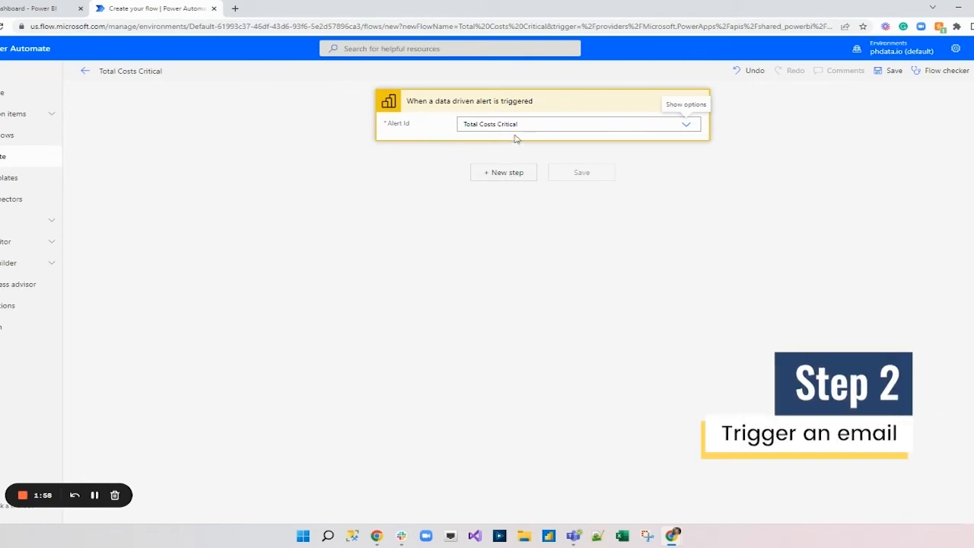
mouse_move(503, 172)
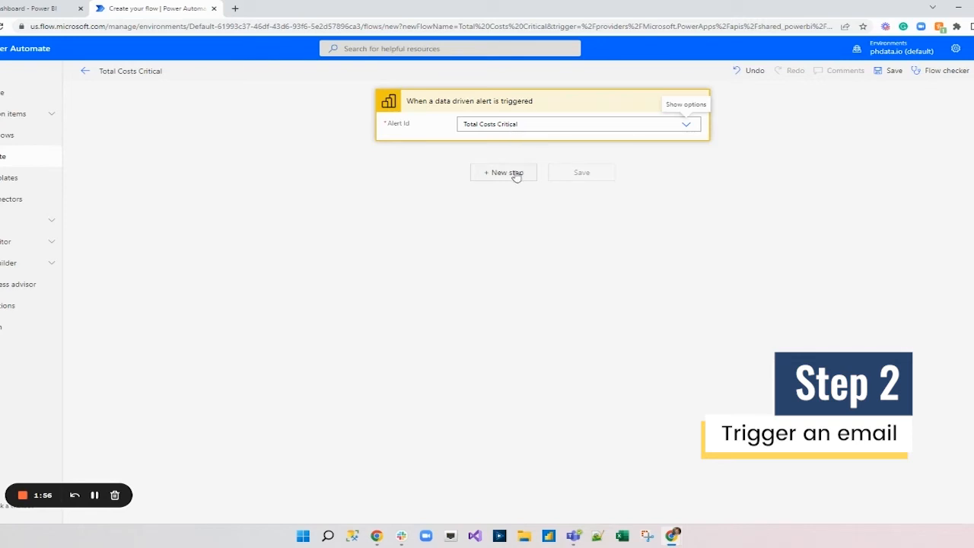
- Add a Mail 'Send an email notification (V3)' action after the trigger
left_click(502, 172)
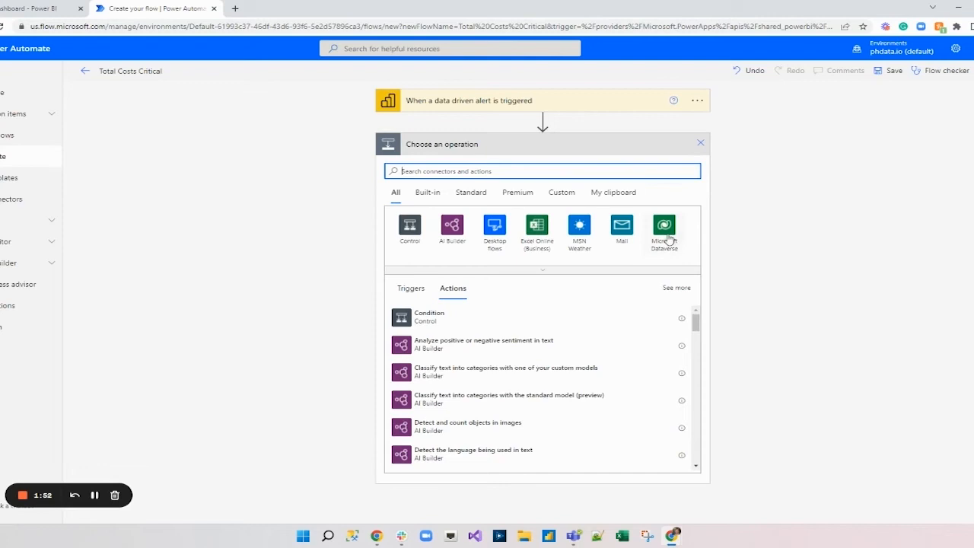
mouse_move(516, 240)
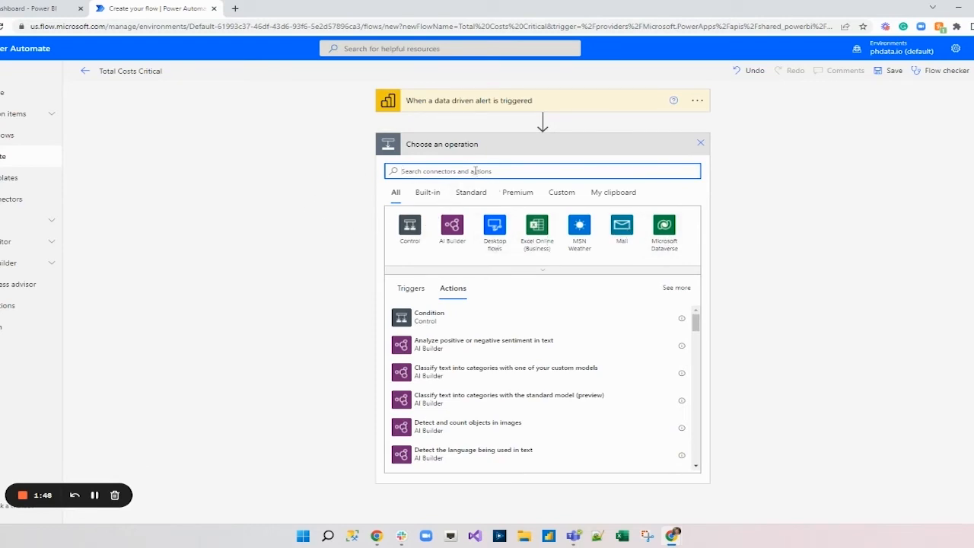
type("mail")
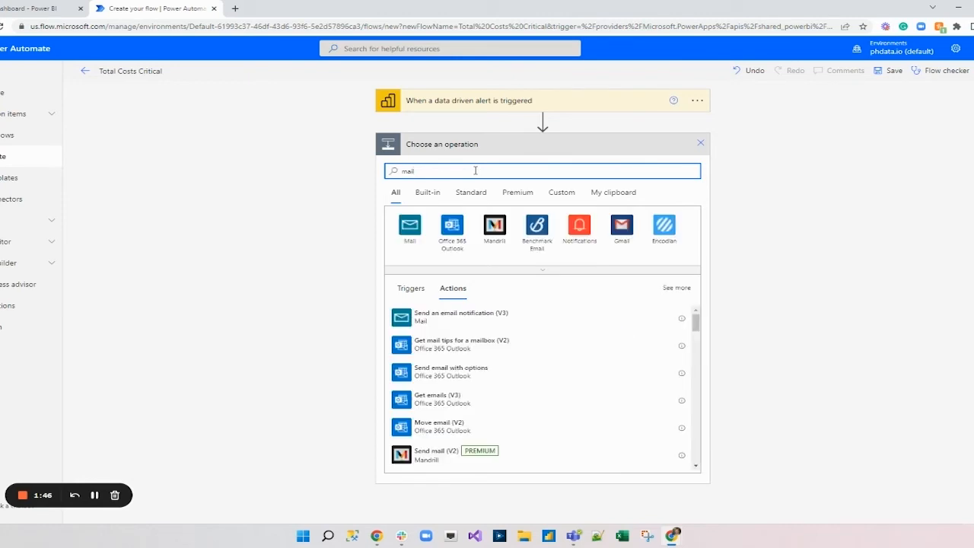
mouse_move(453, 229)
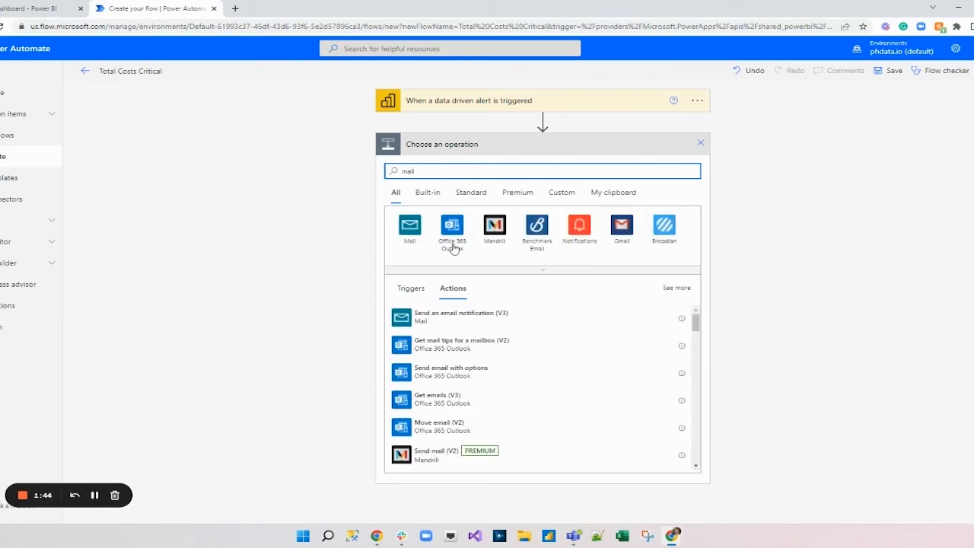
mouse_move(586, 273)
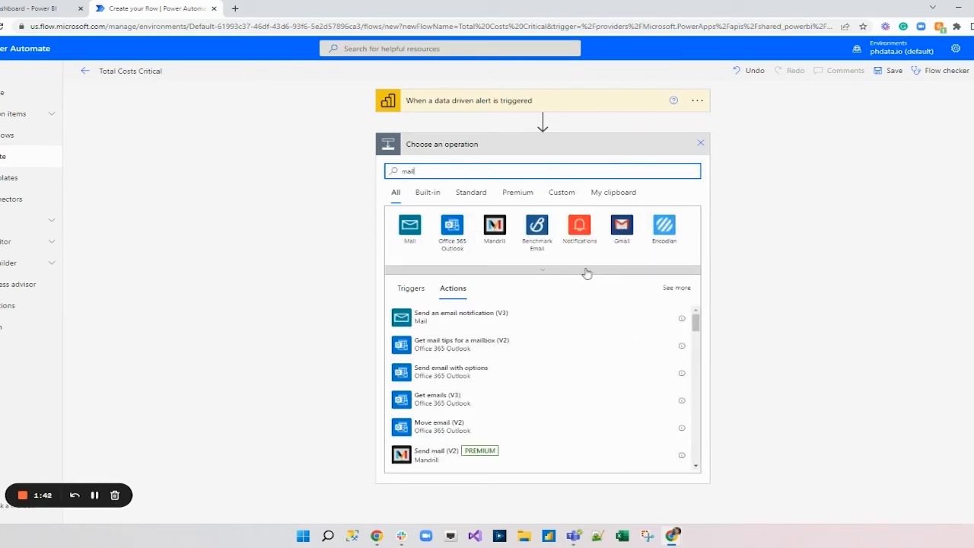
left_click(409, 225)
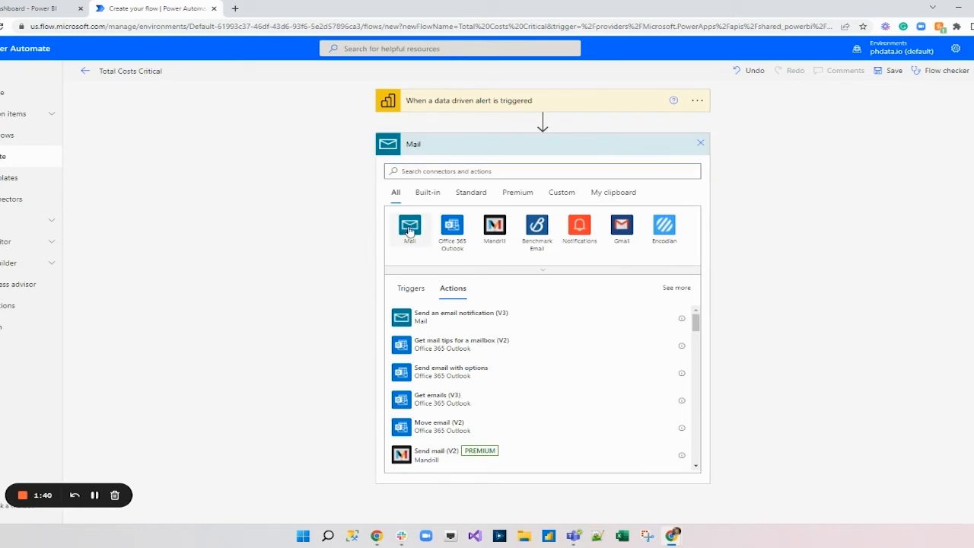
left_click(460, 317)
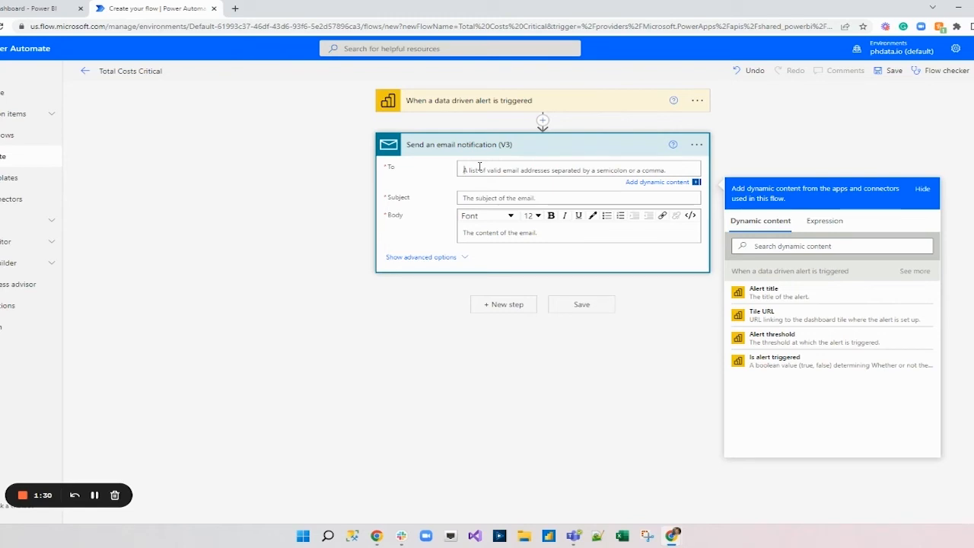
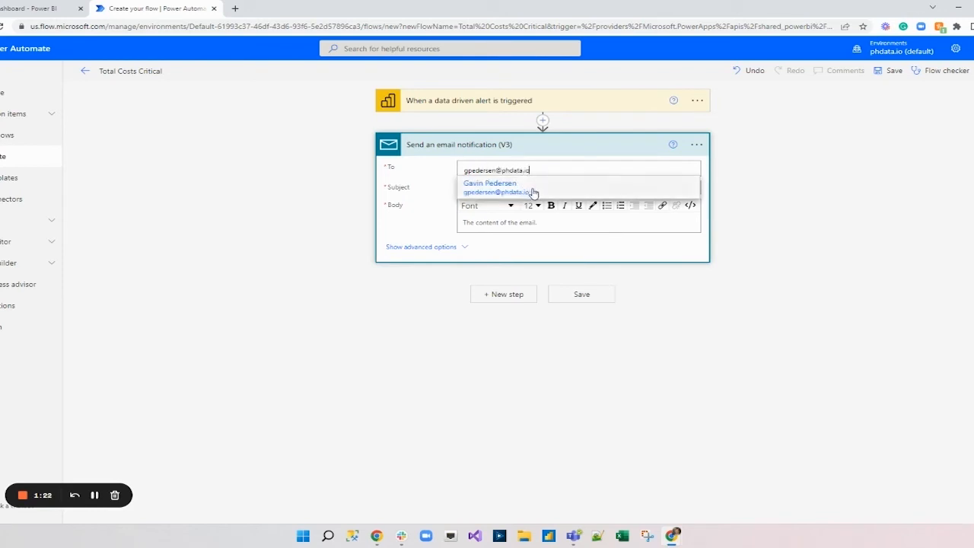
left_click(491, 183)
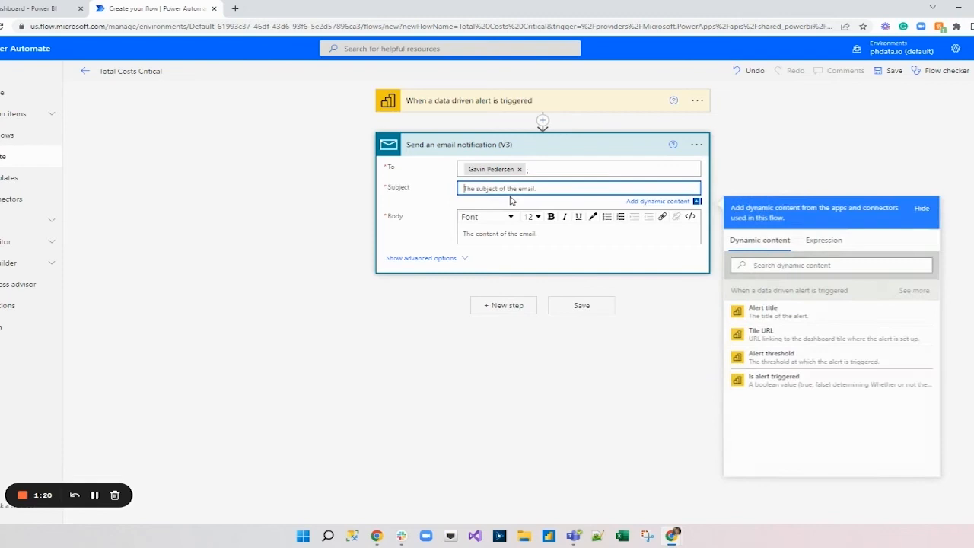
- Set subject 'Total Costs Critical' and body 'The costs have exceeded $20 million'
type("To")
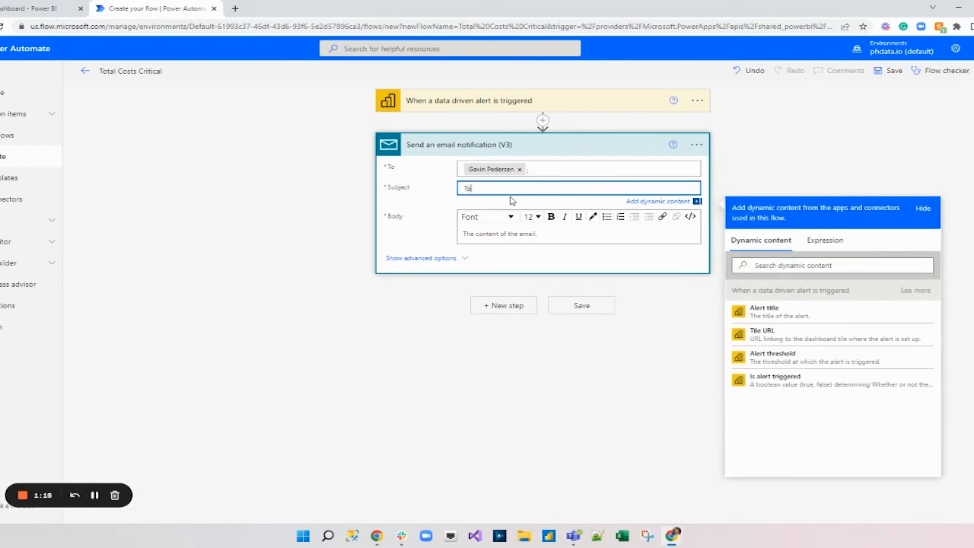
type("Total Costs")
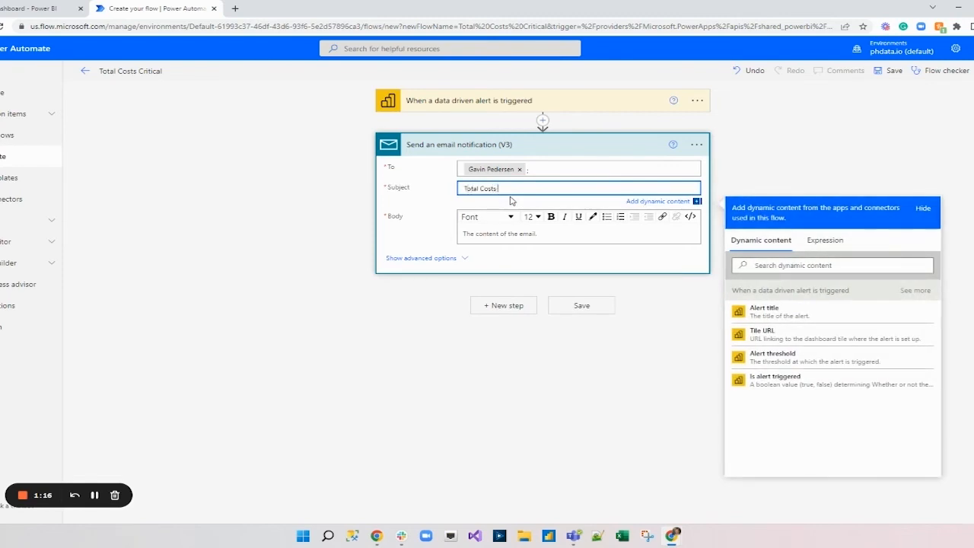
type("Critical")
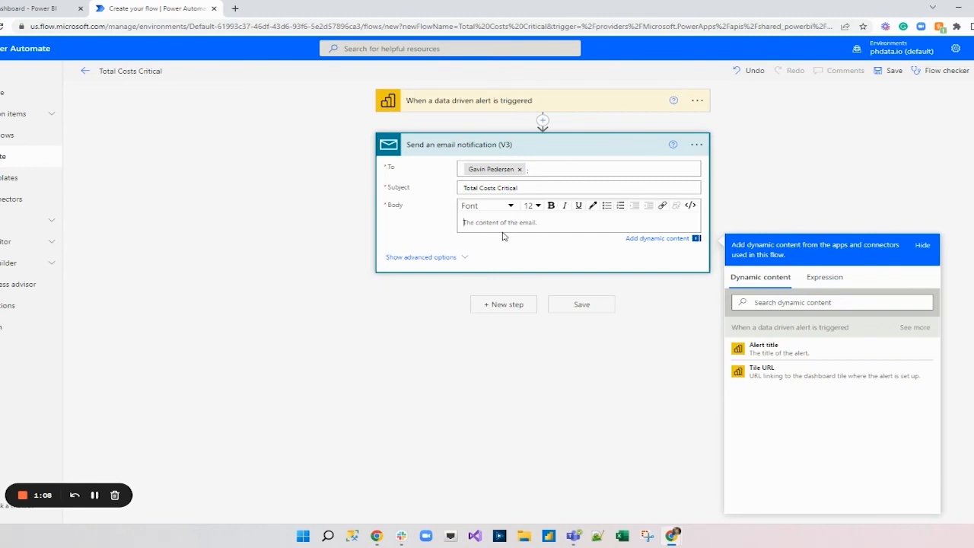
type("The costs")
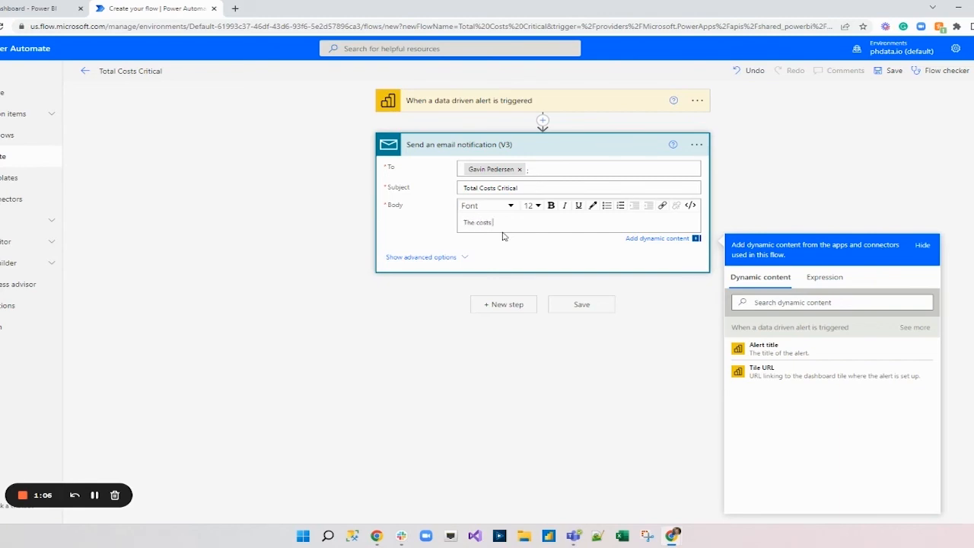
type("have exceeded $20 m")
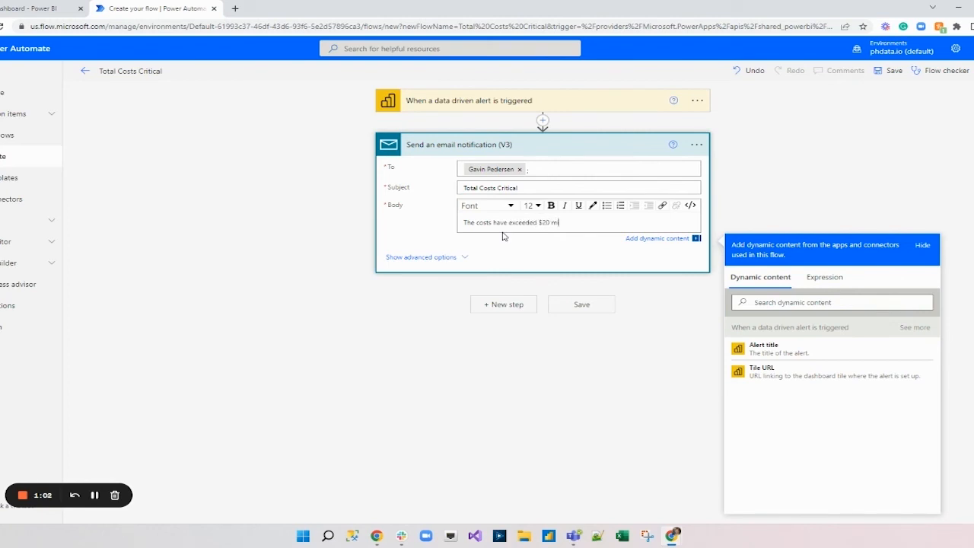
type("illion.")
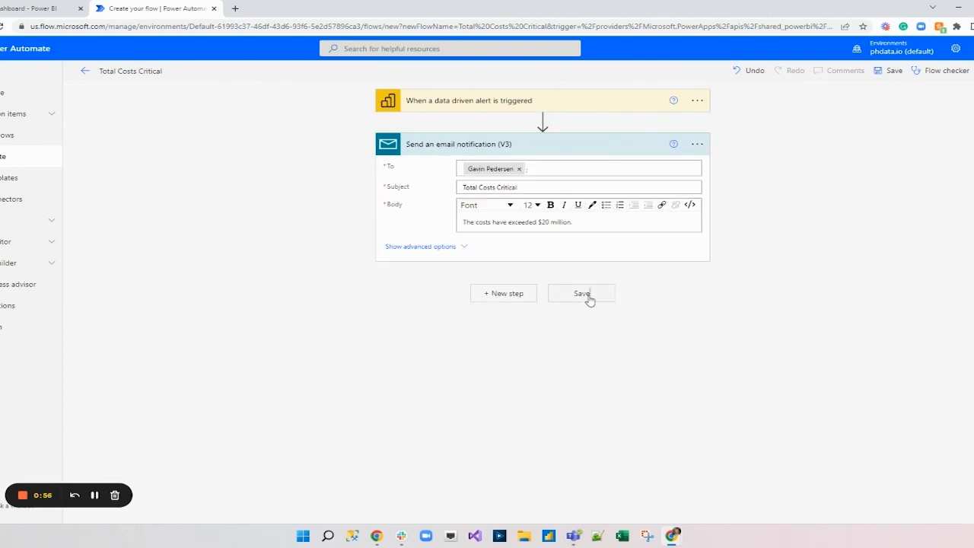
- Save the Total Costs Critical flow so it reports ready to go
left_click(581, 292)
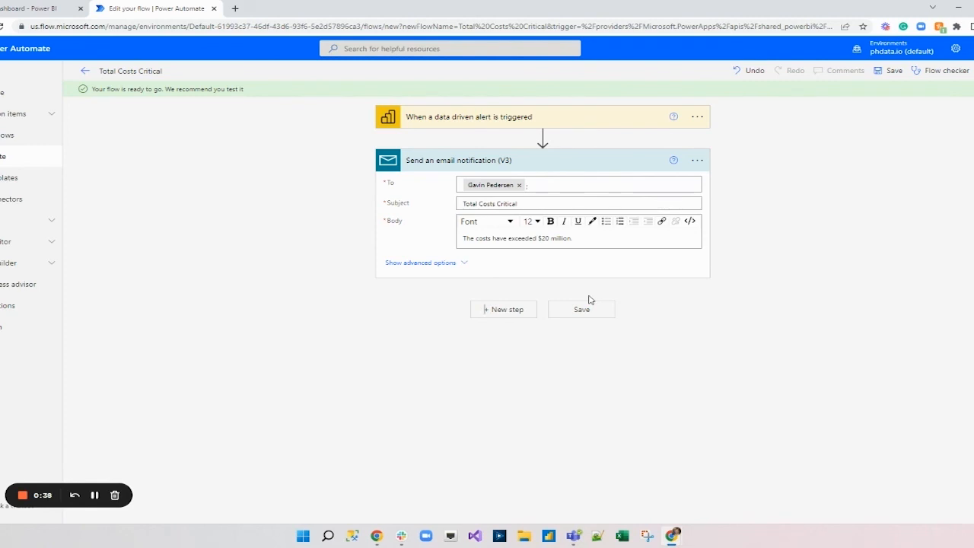
left_click(548, 185)
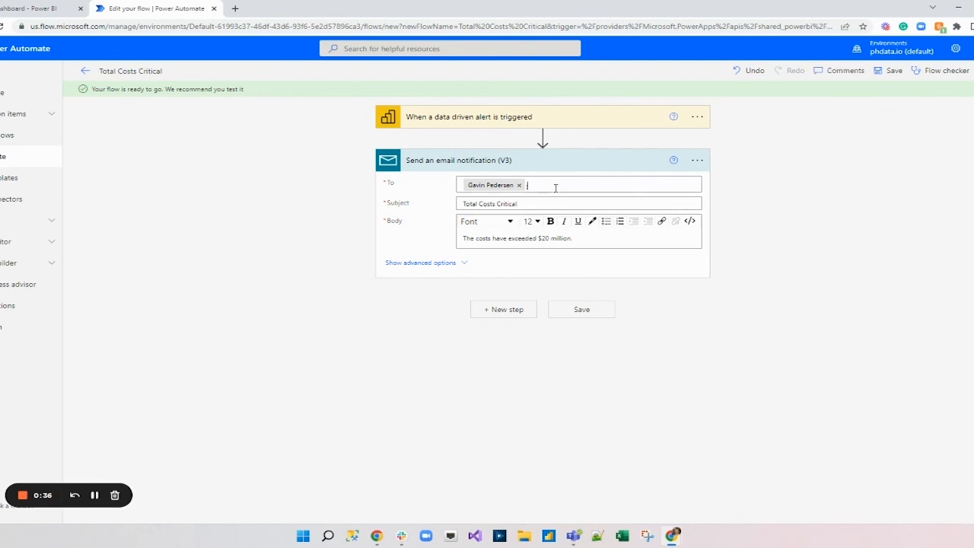